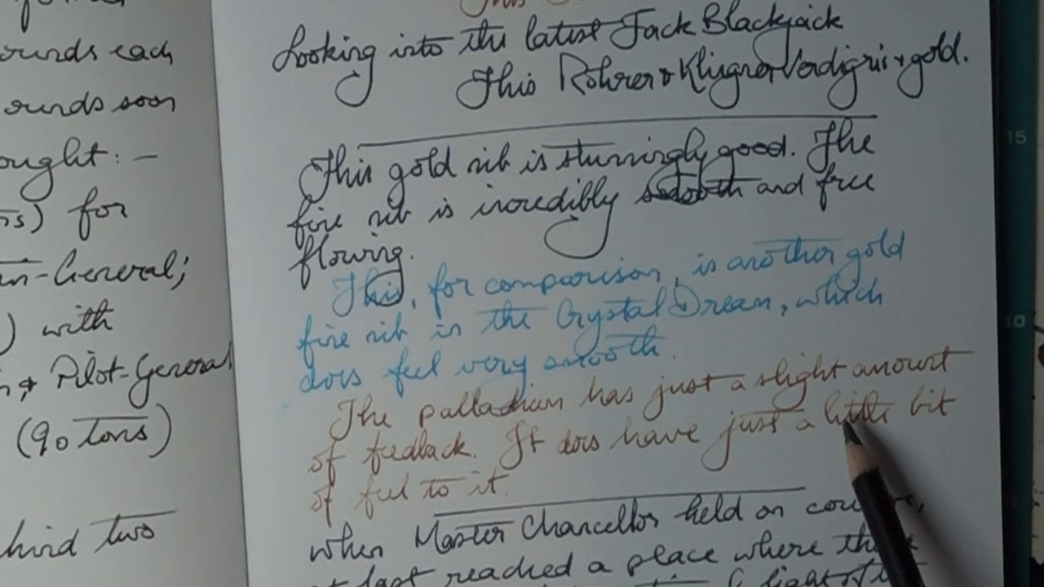
scroll(down, 3)
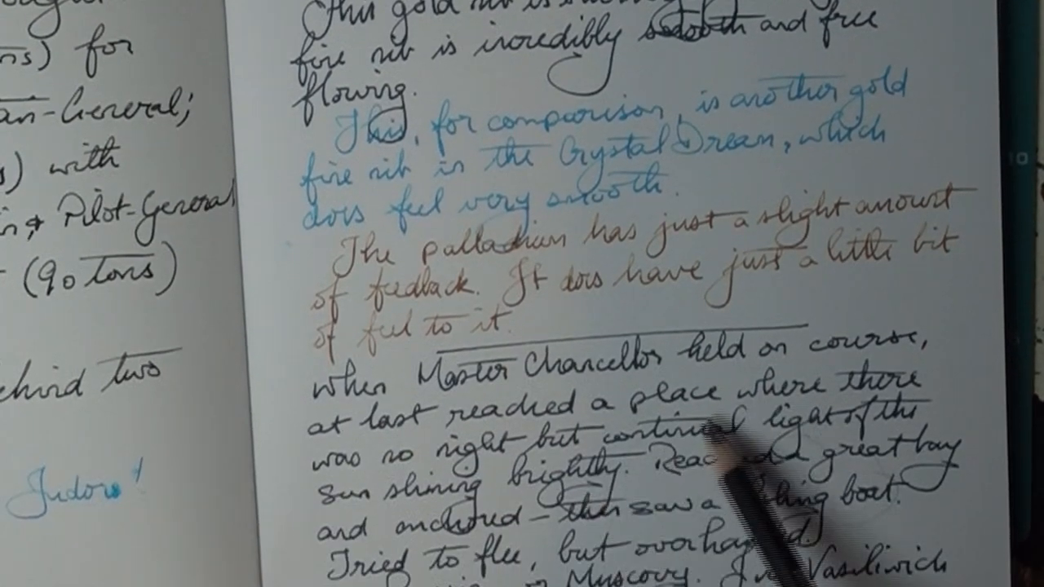